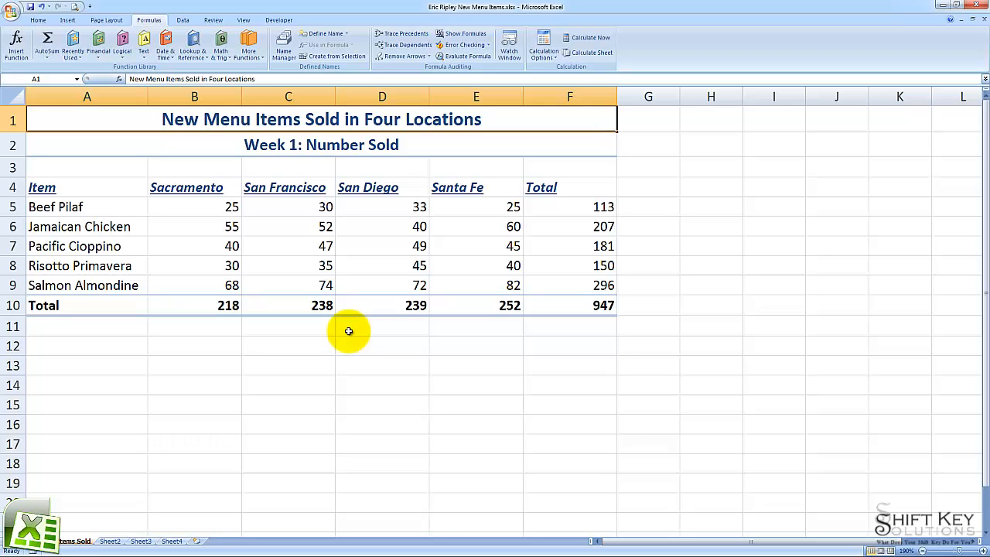
Show the Home ribbon and select the empty cells H2:I4 beside the sales table, ending on H2
click(38, 19)
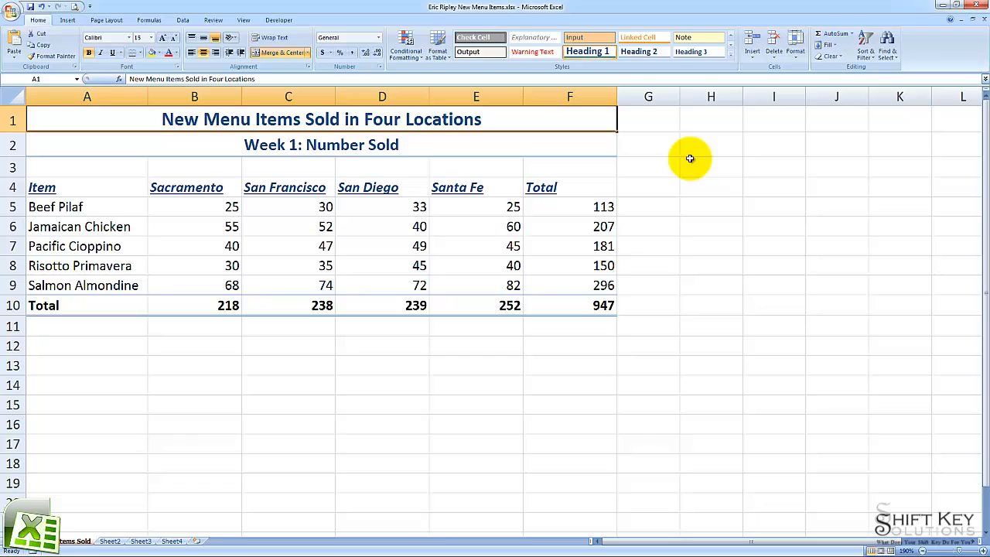
click(693, 144)
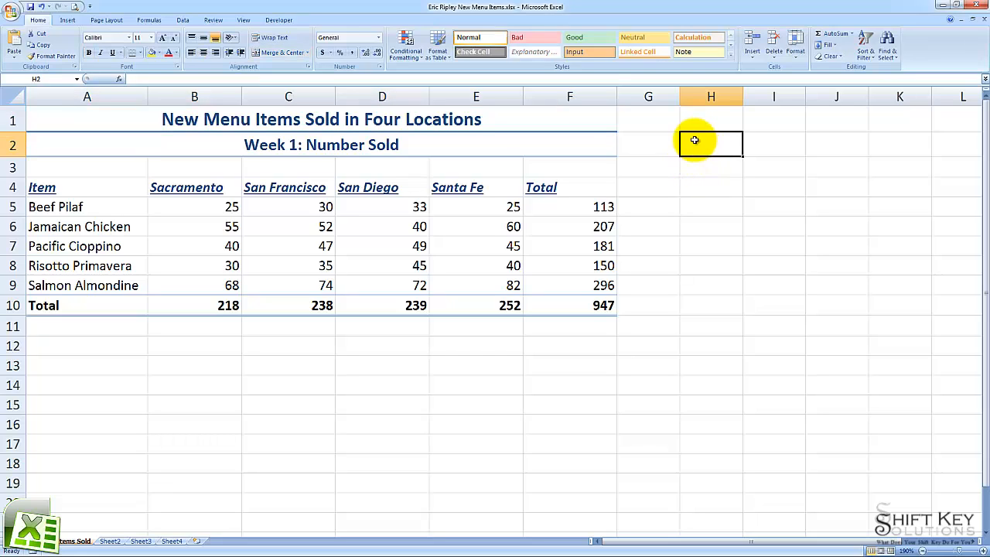
drag(694, 140, 783, 184)
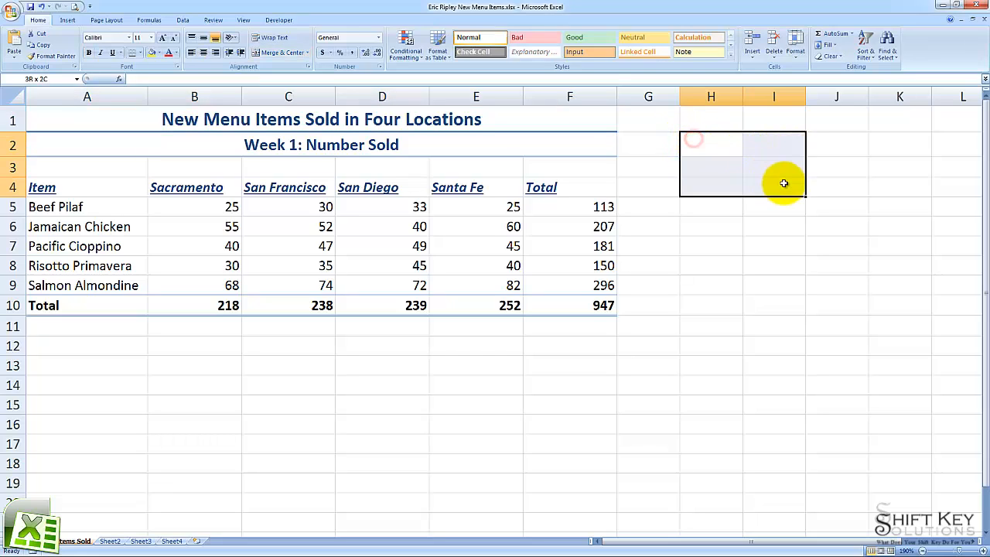
click(697, 145)
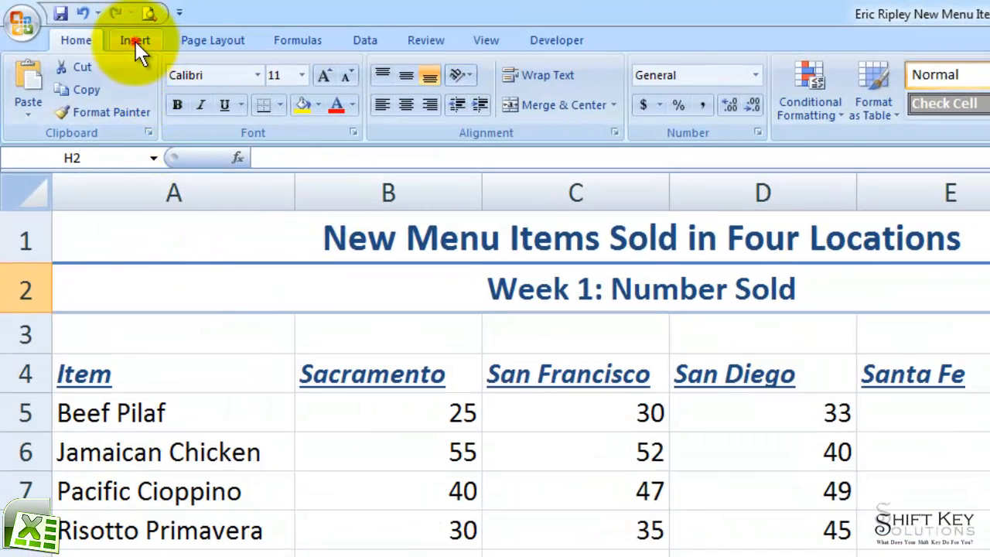
Open the Shapes gallery from the Insert ribbon's Illustrations group
click(134, 39)
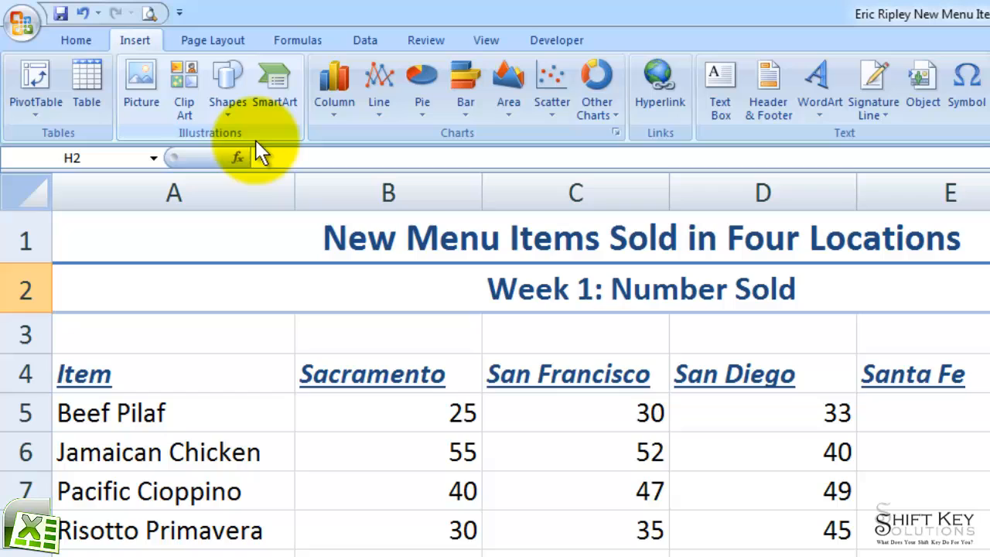
click(227, 85)
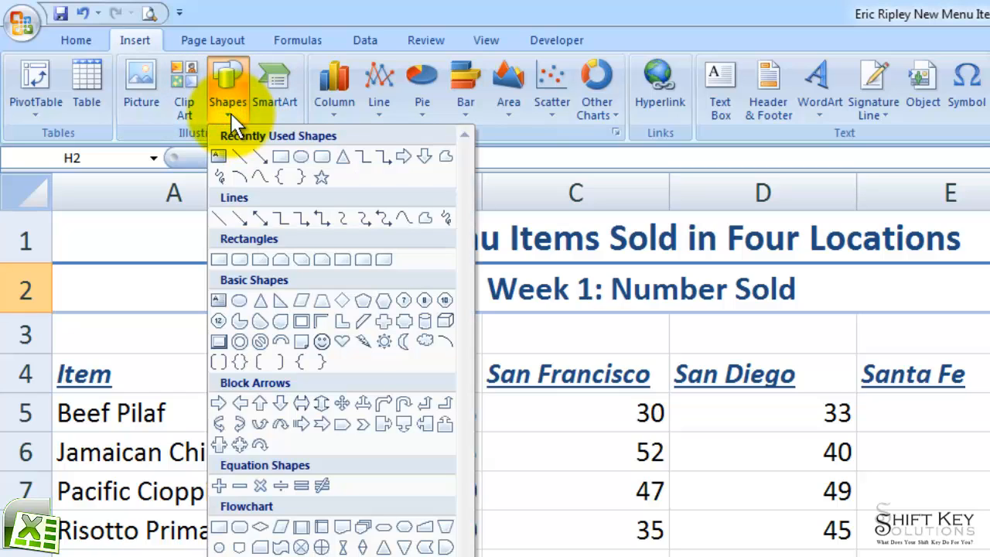
mouse_move(297, 282)
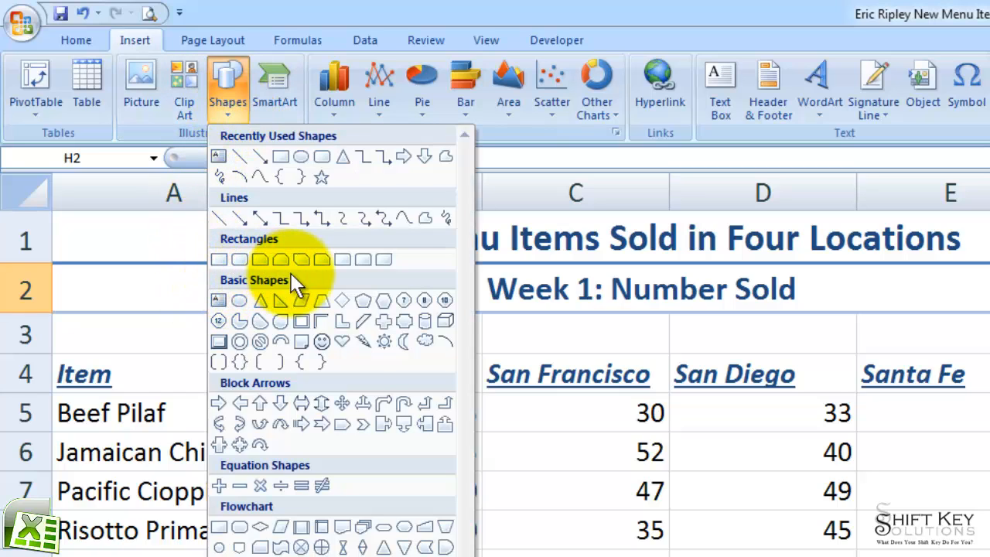
mouse_move(305, 286)
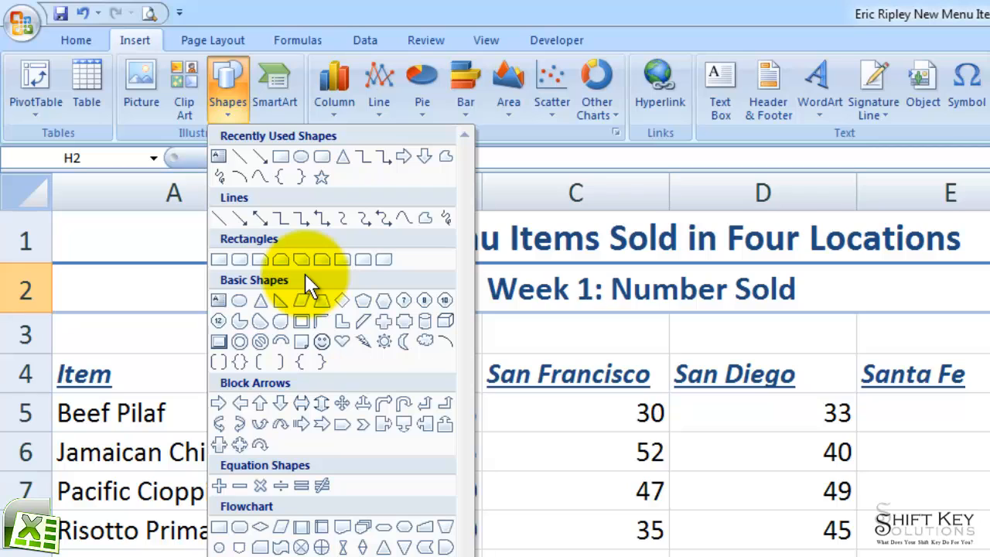
mouse_move(279, 247)
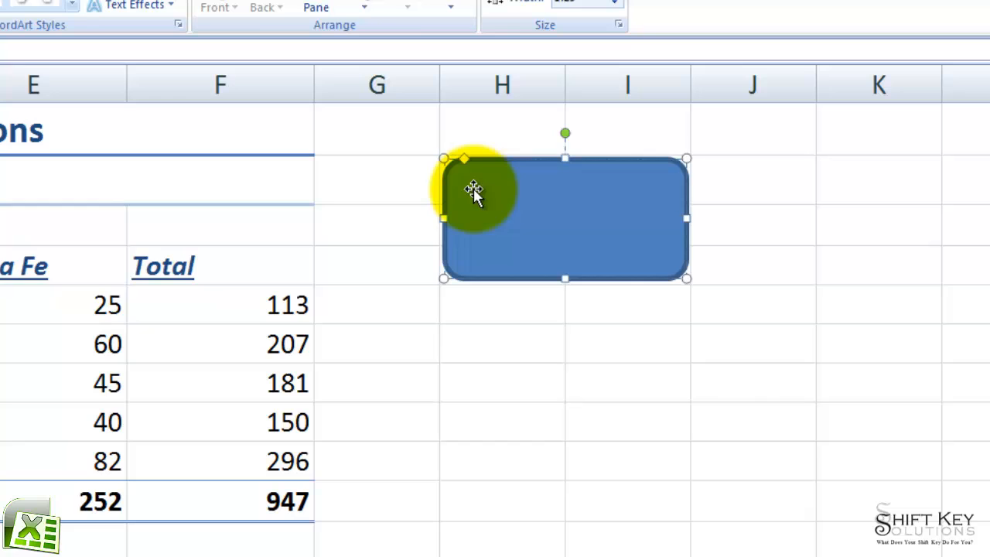
mouse_move(510, 283)
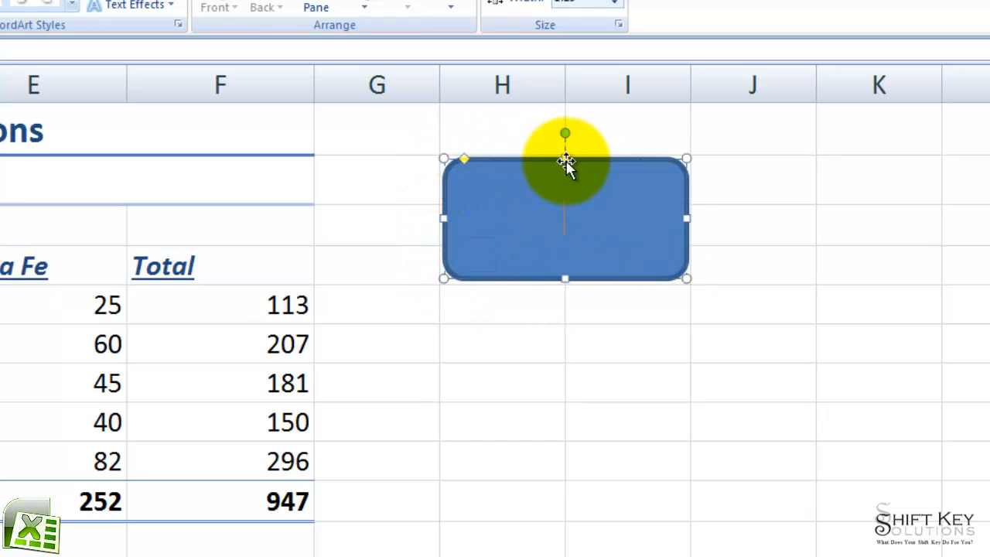
mouse_move(443, 279)
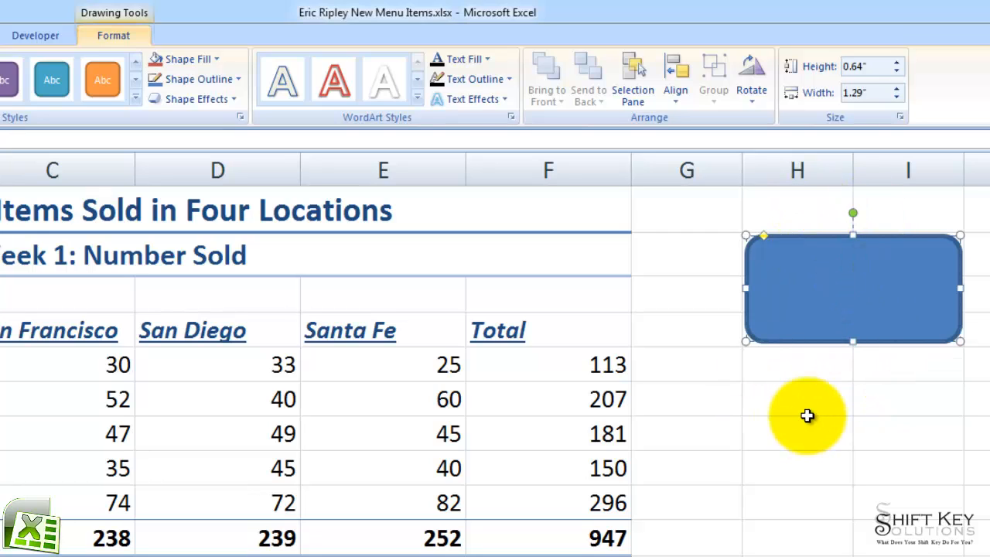
Type 'From the kitchen' into the rounded rectangle beside the table
text(F)
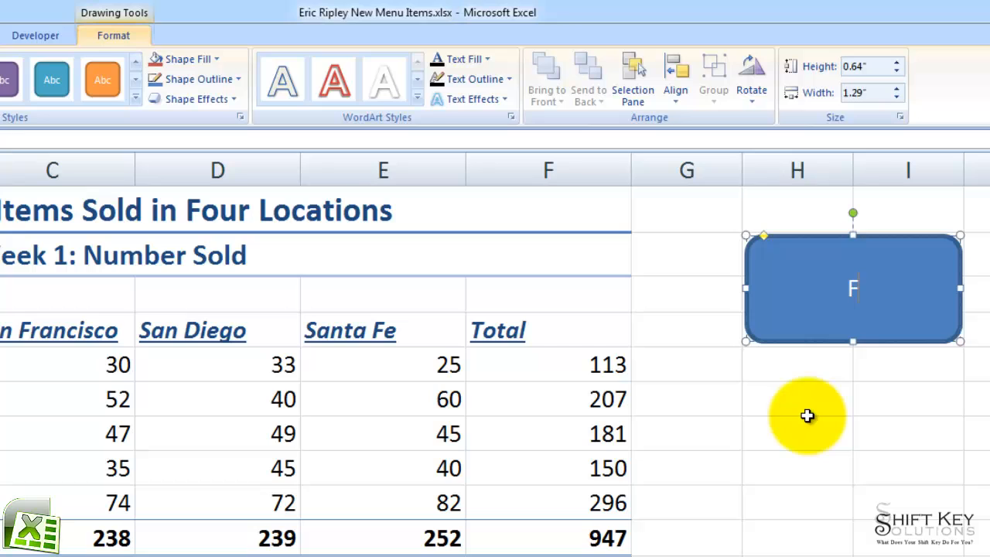
text(From the kitchen)
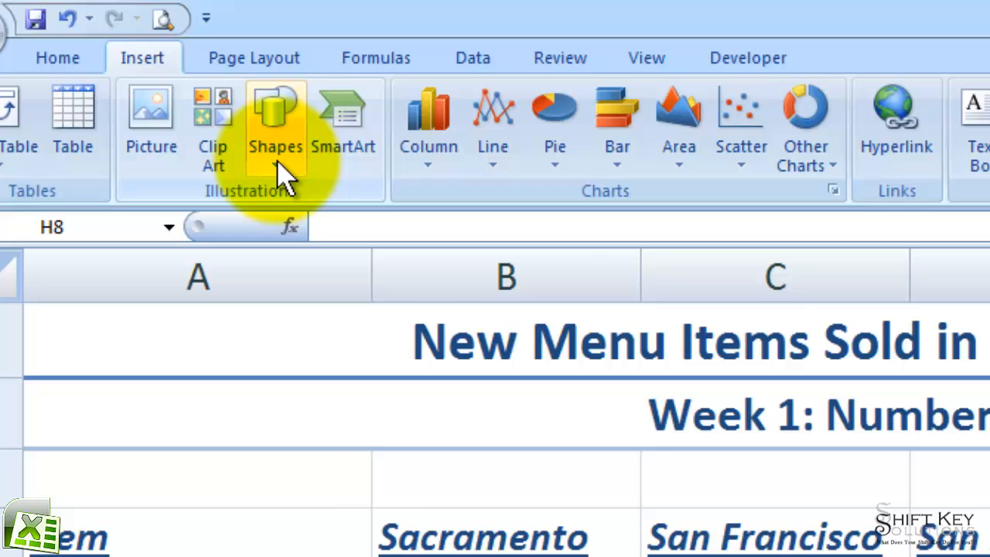
Draw a second rounded rectangle below the first and type 'To You!' into it
click(275, 116)
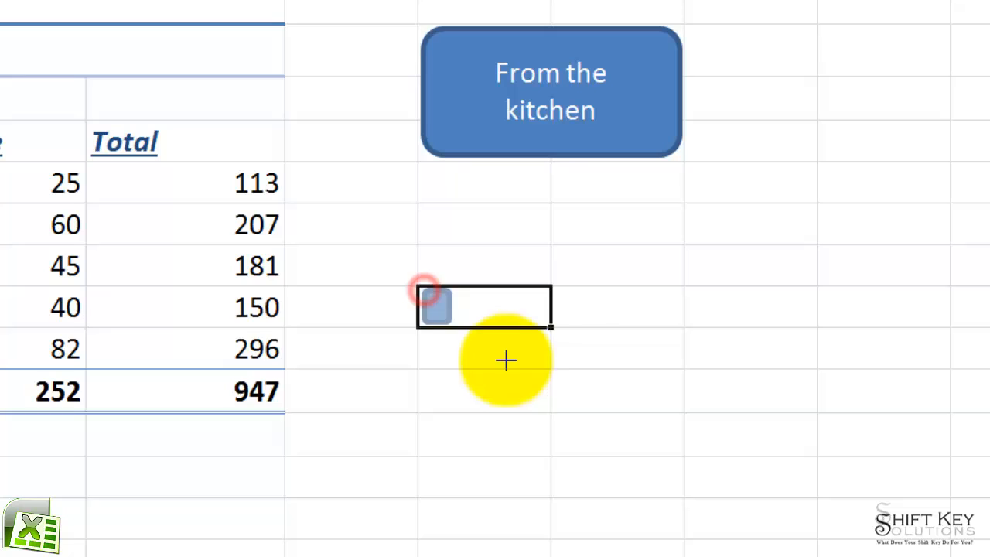
drag(424, 292, 681, 408)
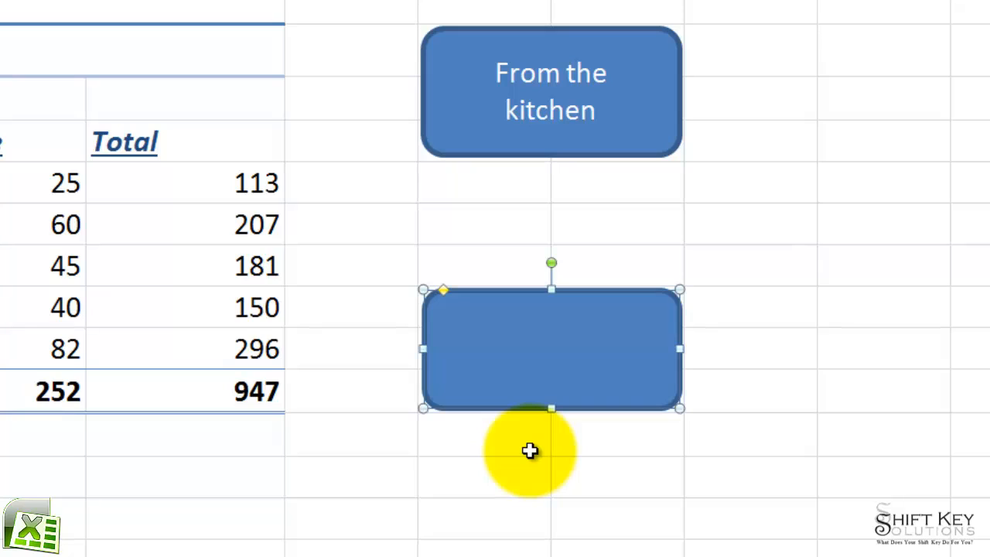
text(To You)
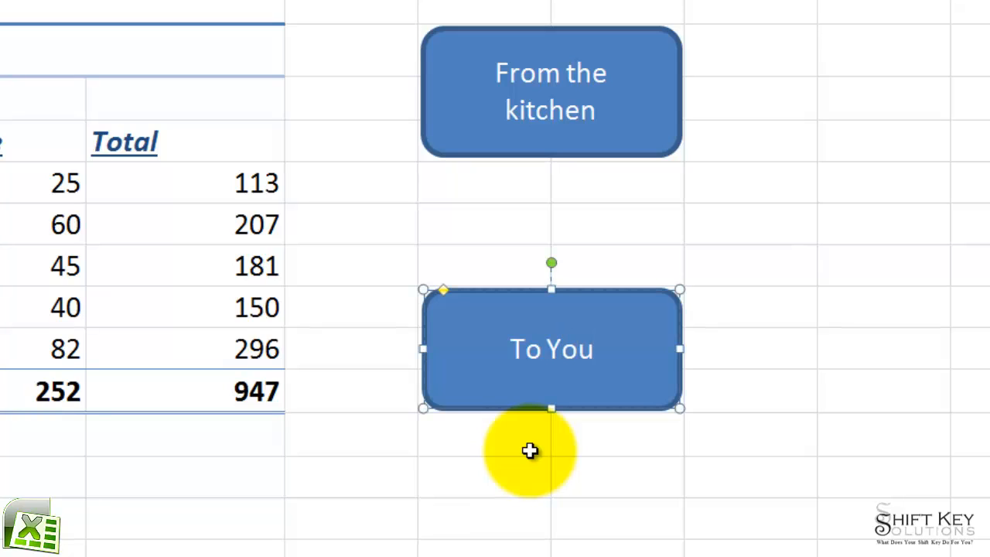
text(!)
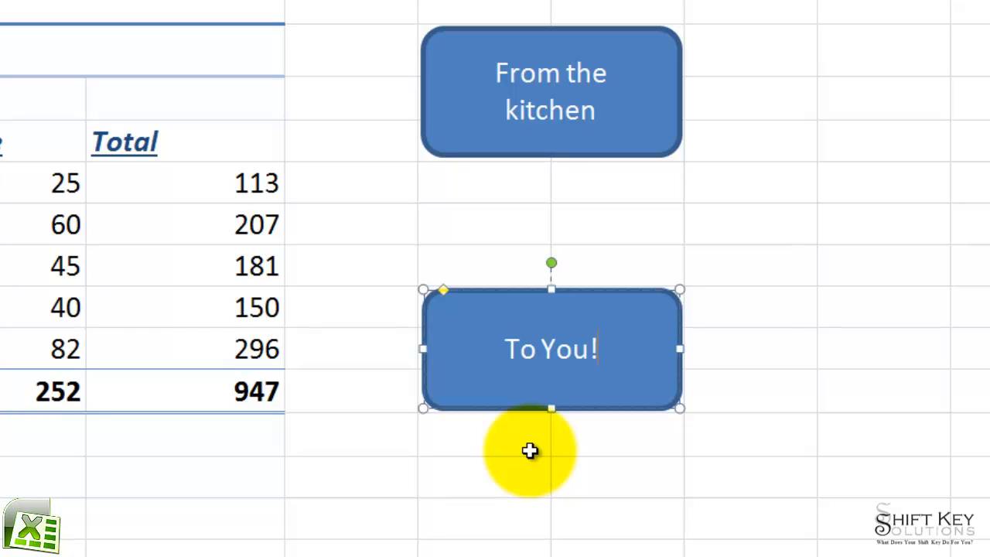
mouse_move(348, 117)
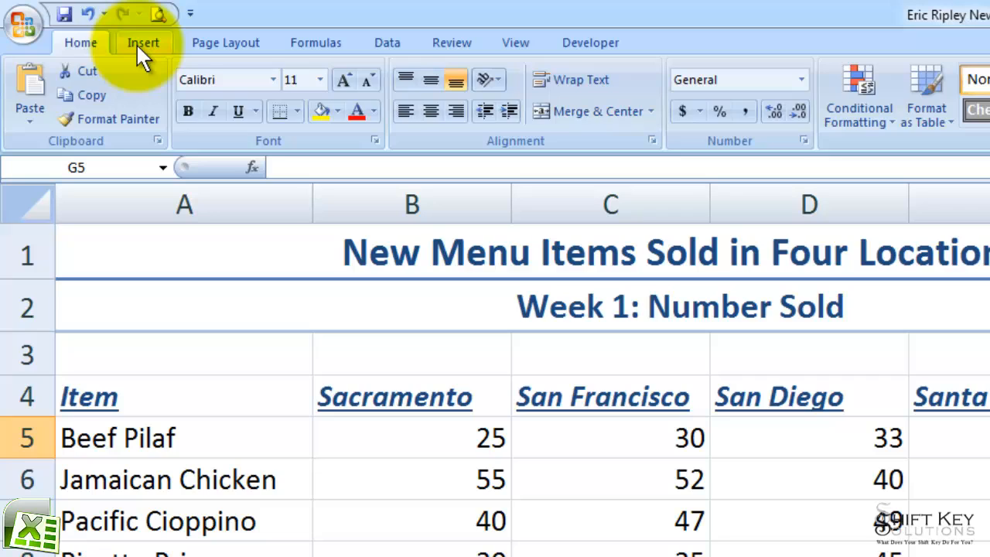
Draw an arrow from the bottom of 'From the kitchen' to the top of 'To You!'
click(142, 42)
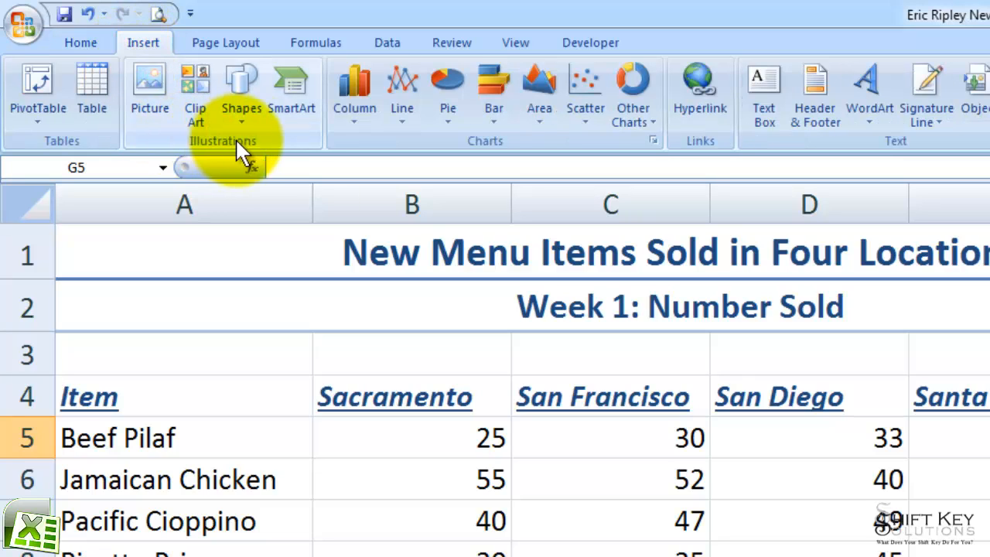
mouse_move(241, 93)
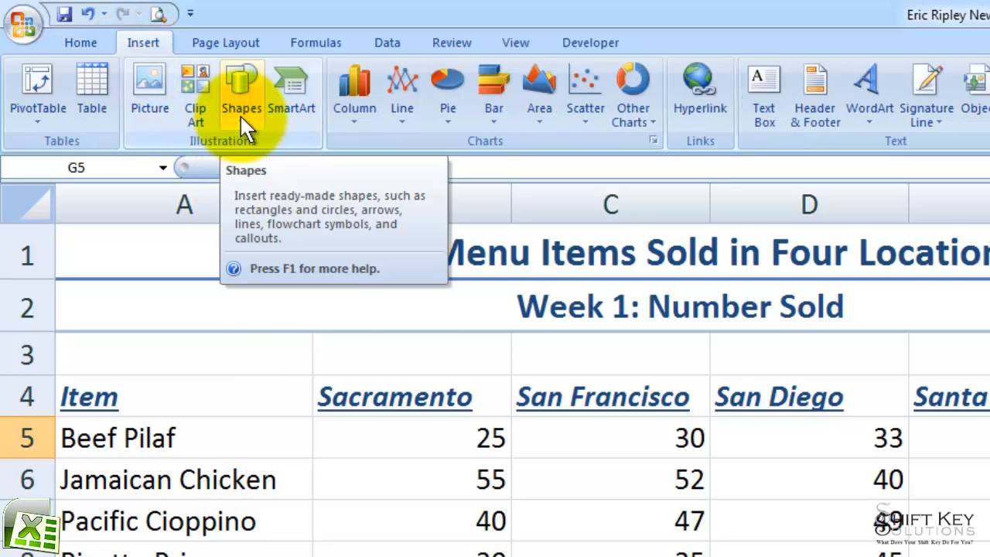
click(241, 89)
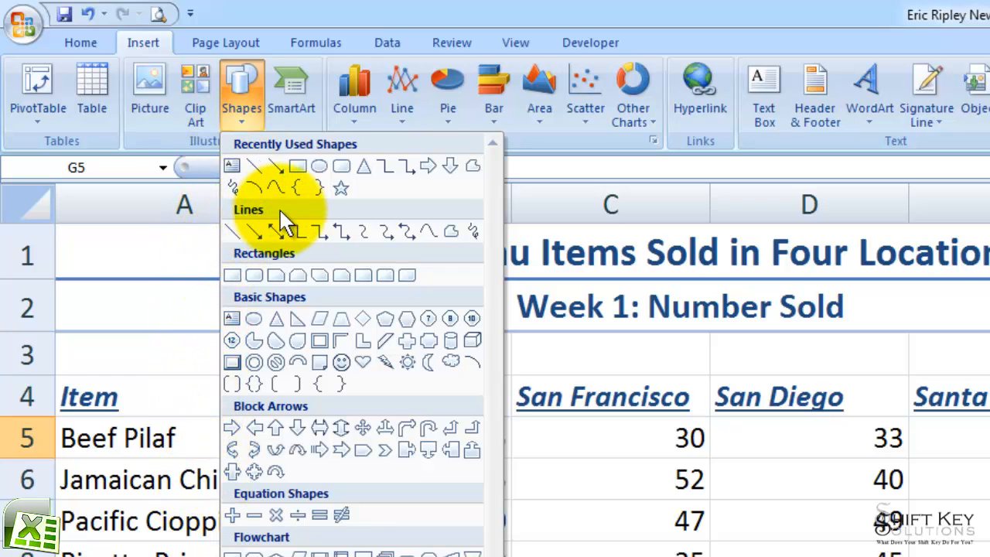
mouse_move(274, 236)
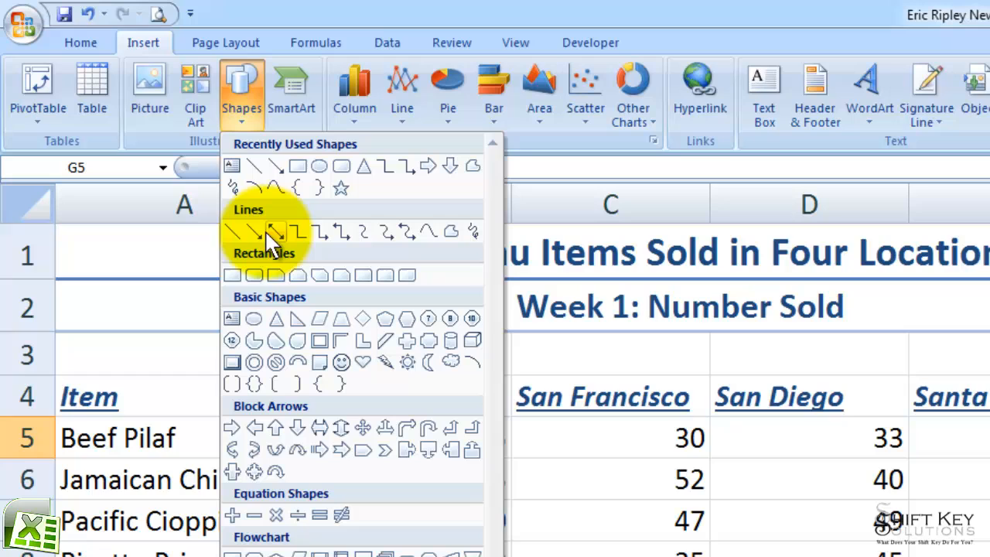
mouse_move(275, 232)
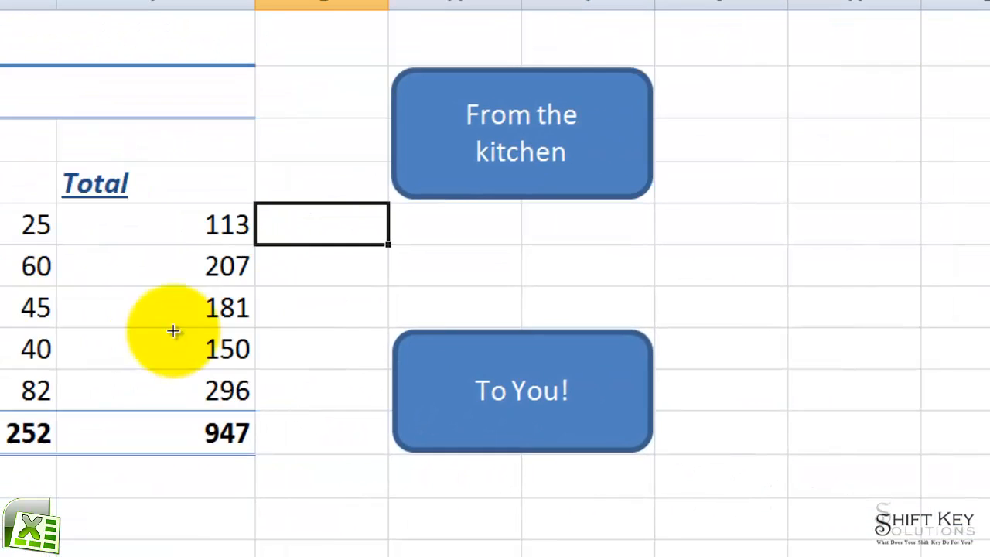
mouse_move(487, 256)
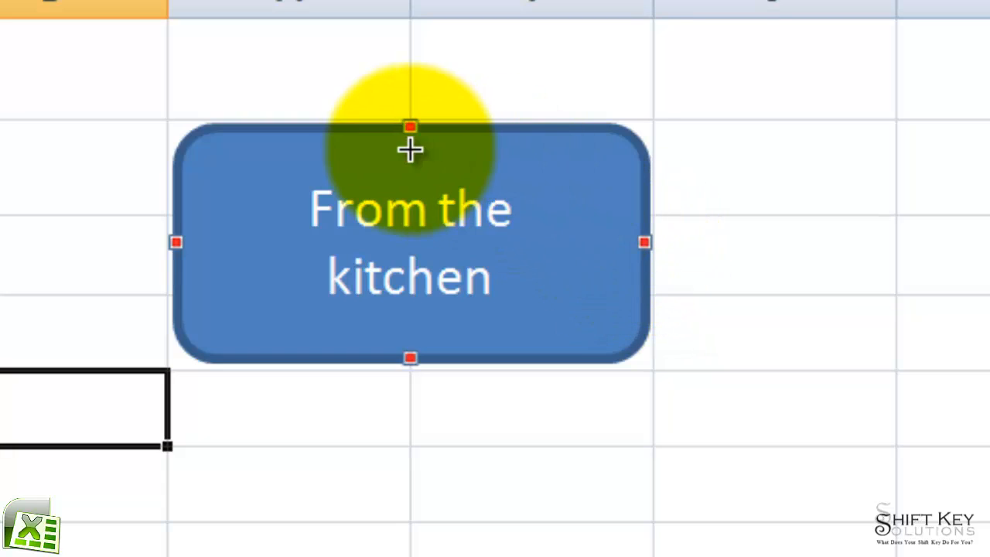
mouse_move(547, 192)
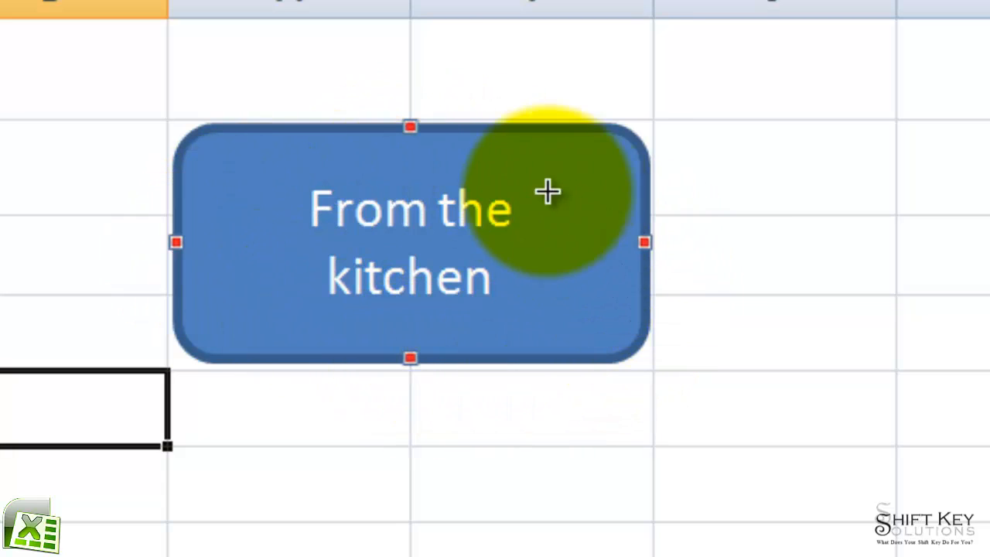
mouse_move(384, 350)
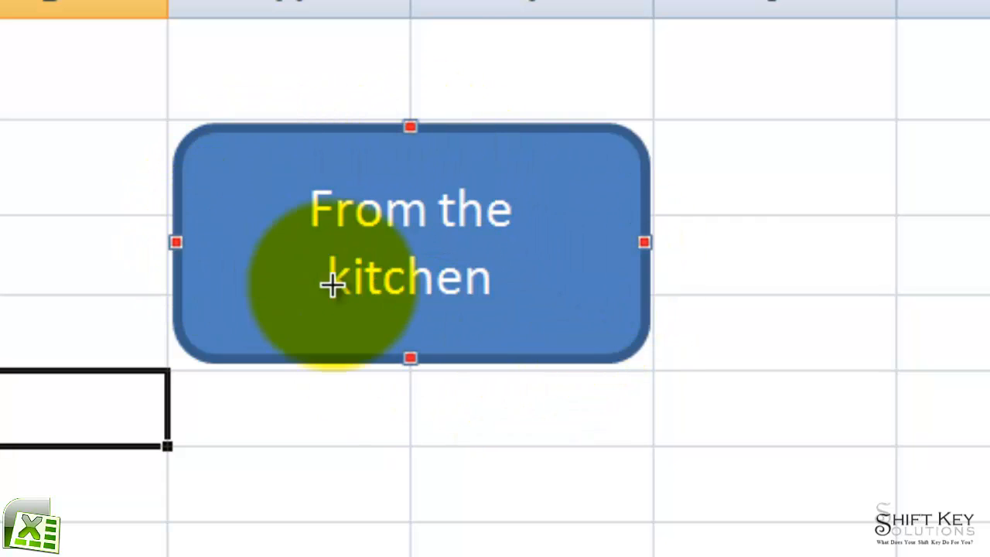
mouse_move(432, 348)
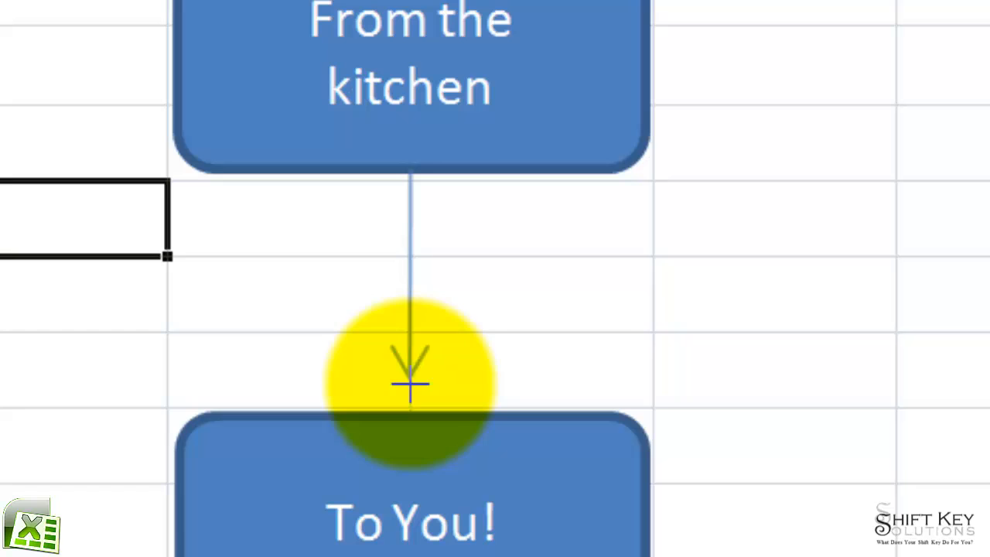
drag(410, 383, 452, 456)
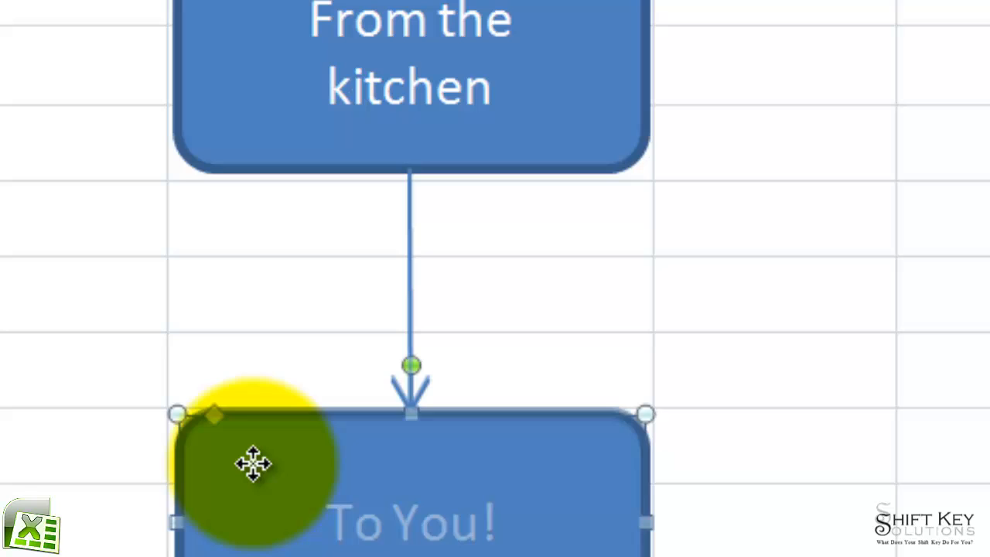
mouse_move(464, 429)
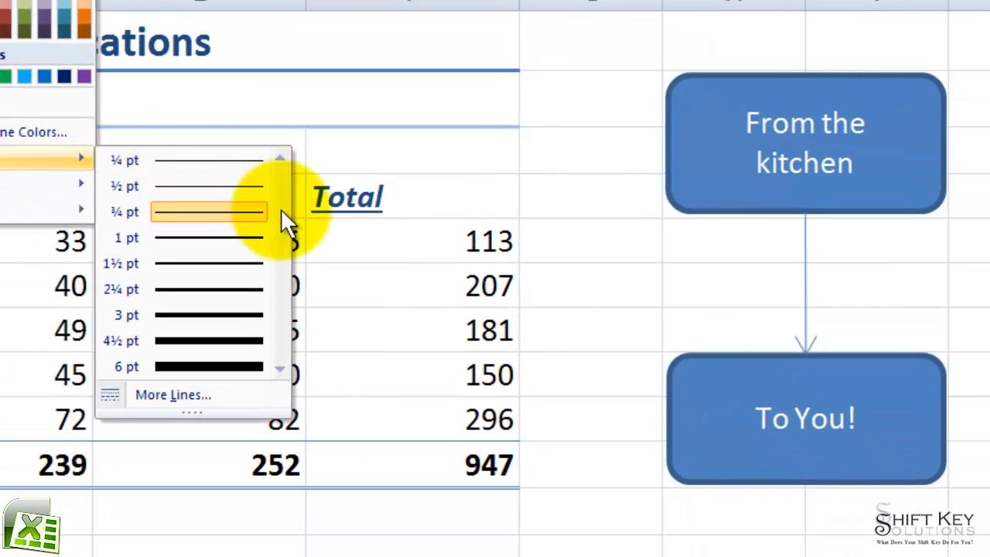
mouse_move(248, 240)
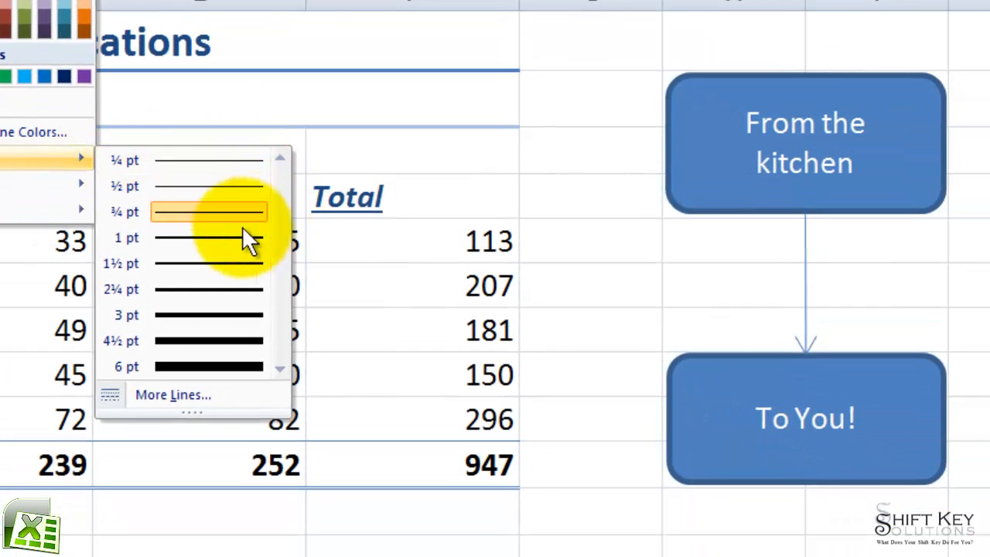
mouse_move(186, 237)
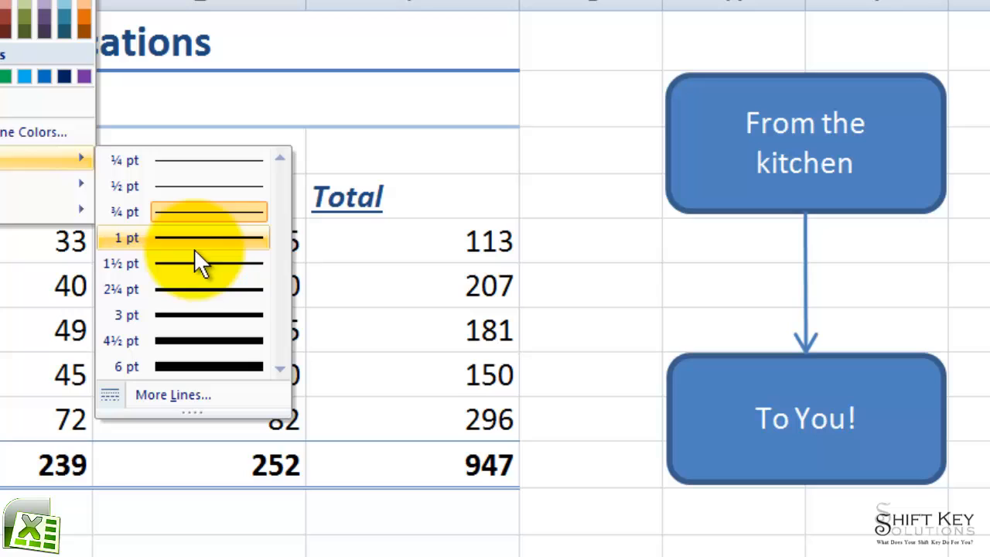
mouse_move(201, 315)
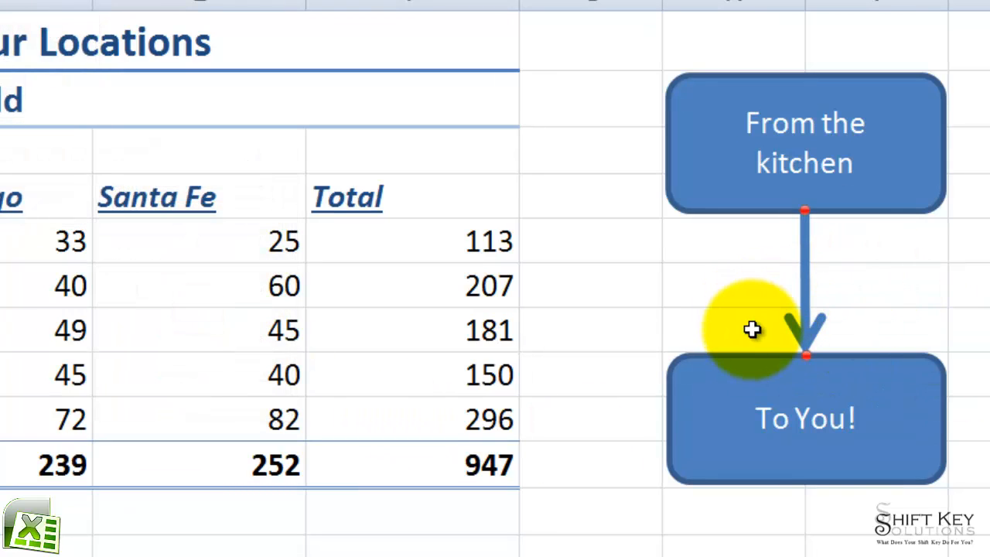
mouse_move(483, 72)
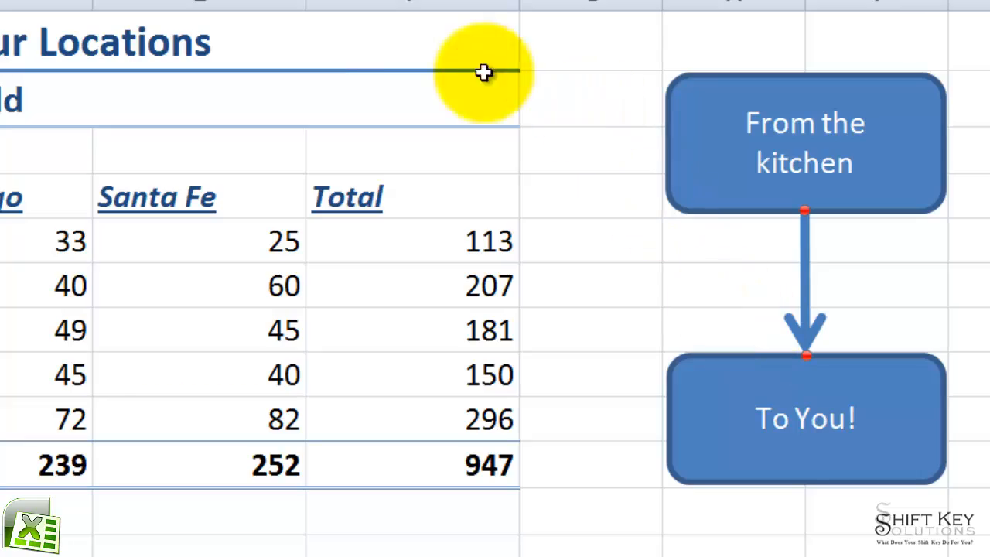